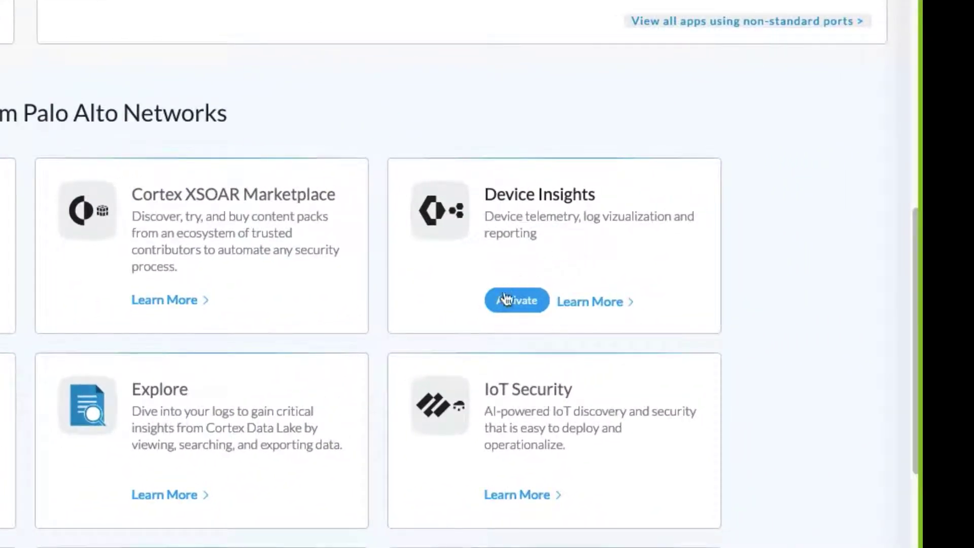
Activate the Device Insights card to open its activation form.
click(517, 301)
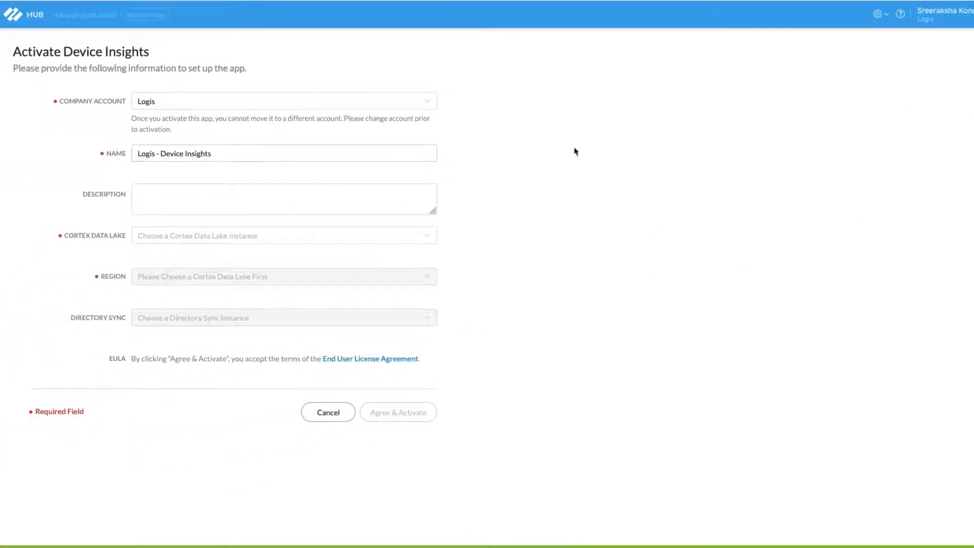
mouse_move(797, 229)
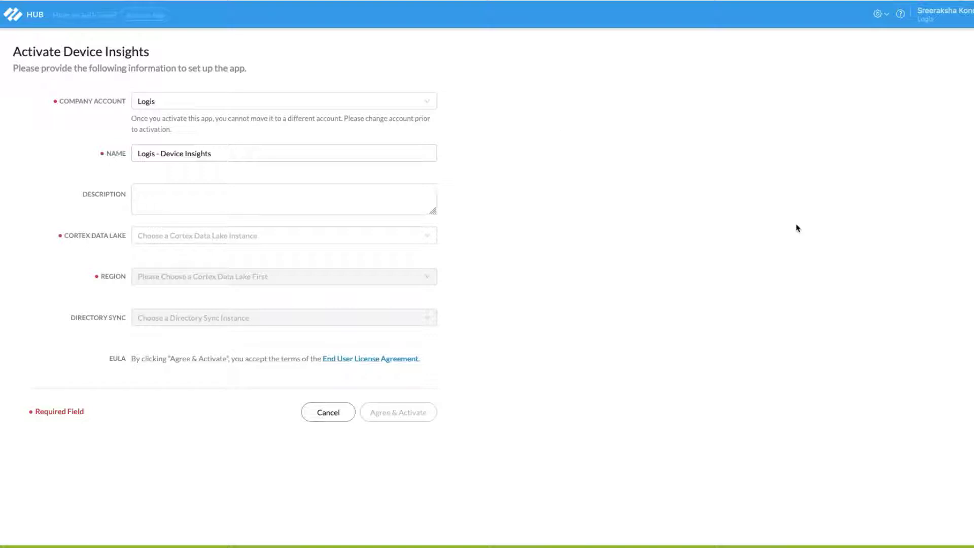
mouse_move(780, 268)
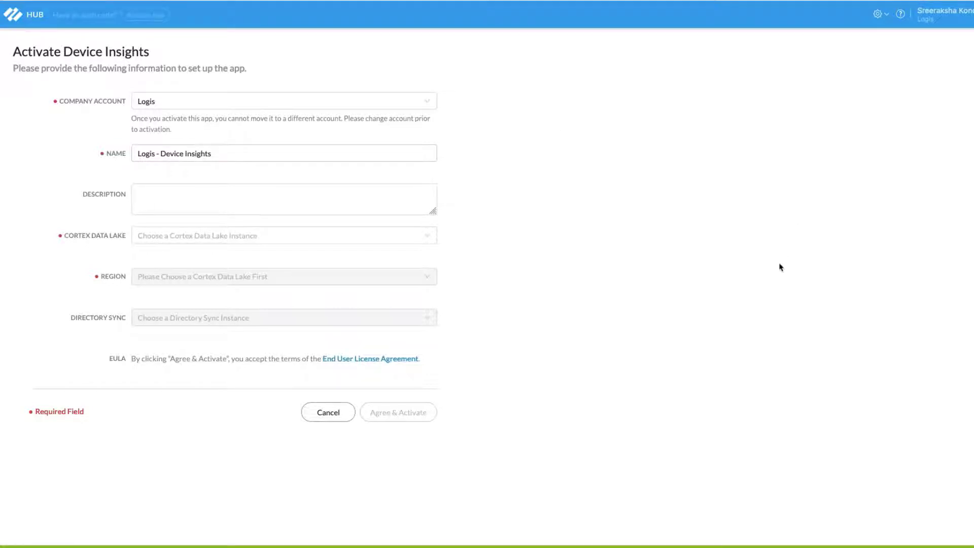
Review the Activate Device Insights form, then cancel it without activating.
click(283, 235)
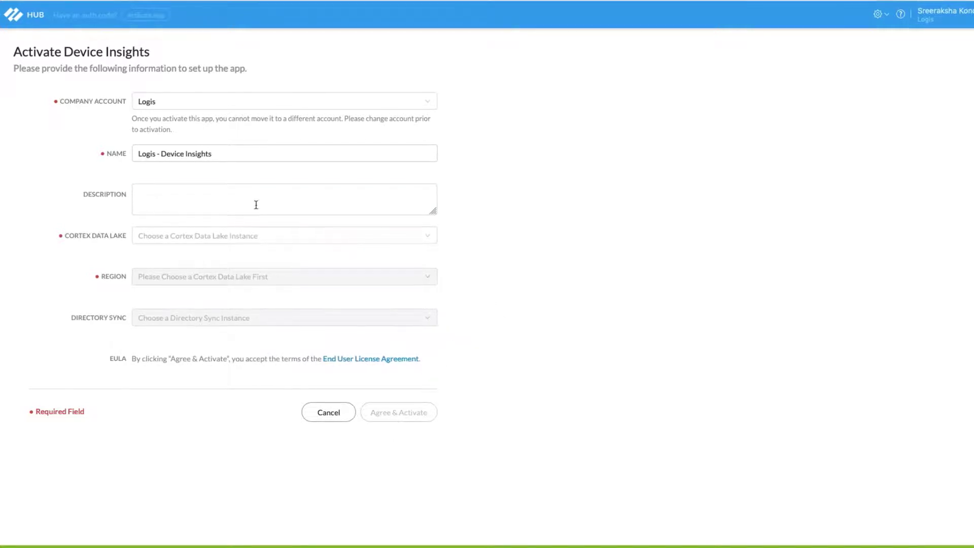
click(328, 412)
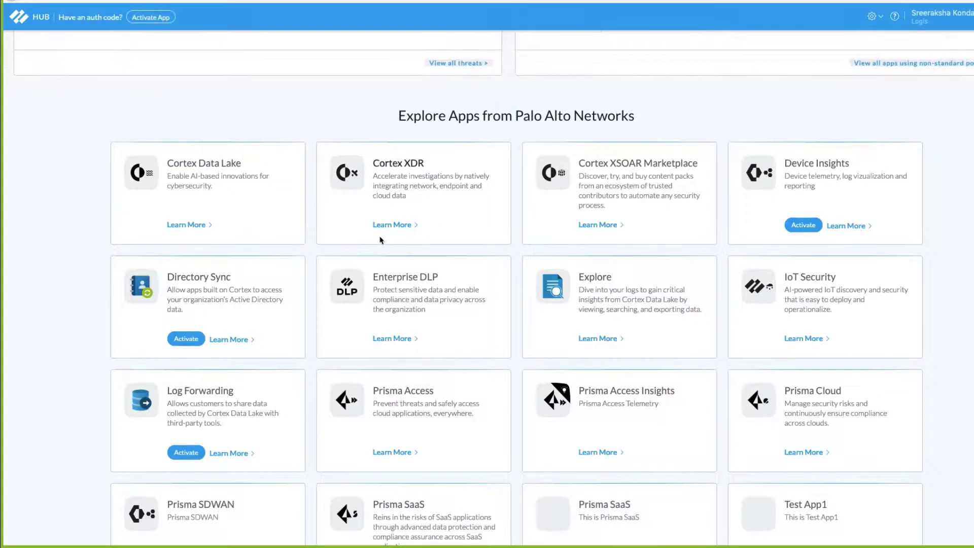